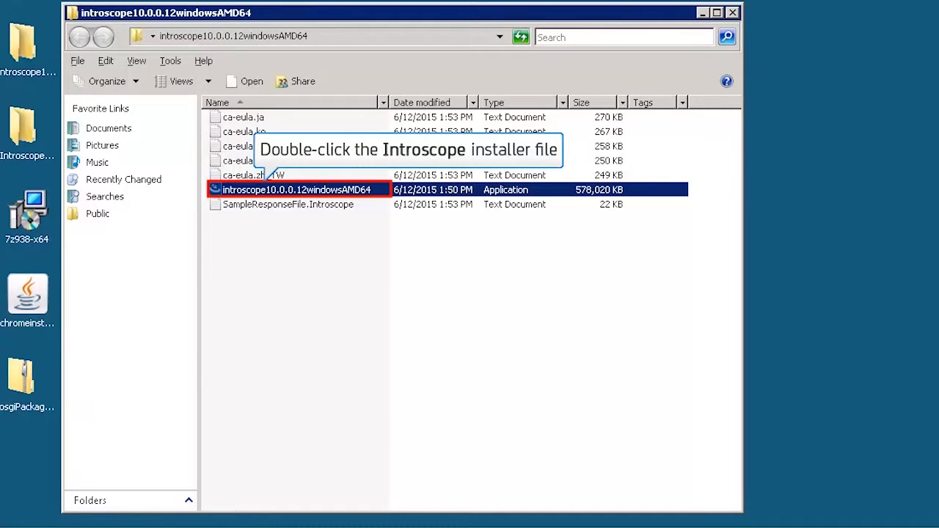
Launch introscope10.0.0.12windowsAMD64 from Windows Explorer to bring up the installer.
{"action": "double_click", "coordinate": [297, 189]}
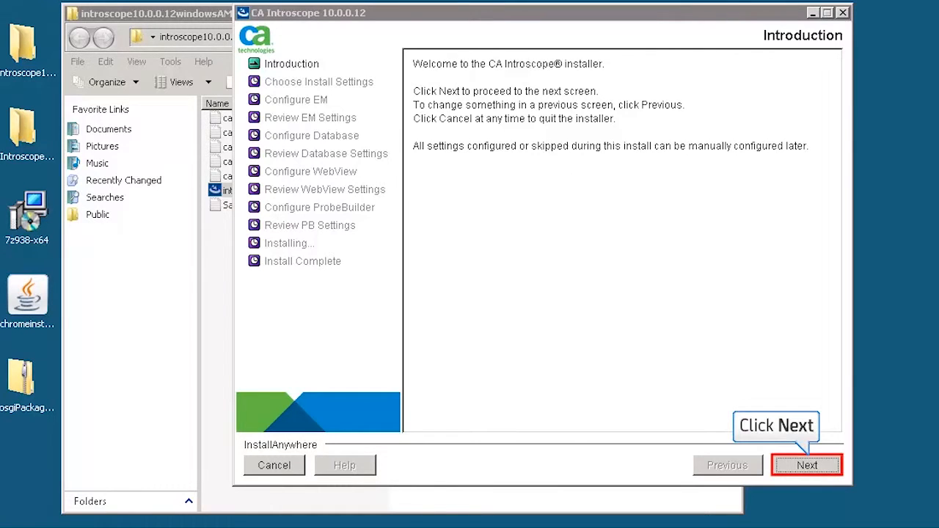
Get past the welcome screen, accept the CA license, and choose Complete Installation.
{"action": "left_click", "coordinate": [807, 465]}
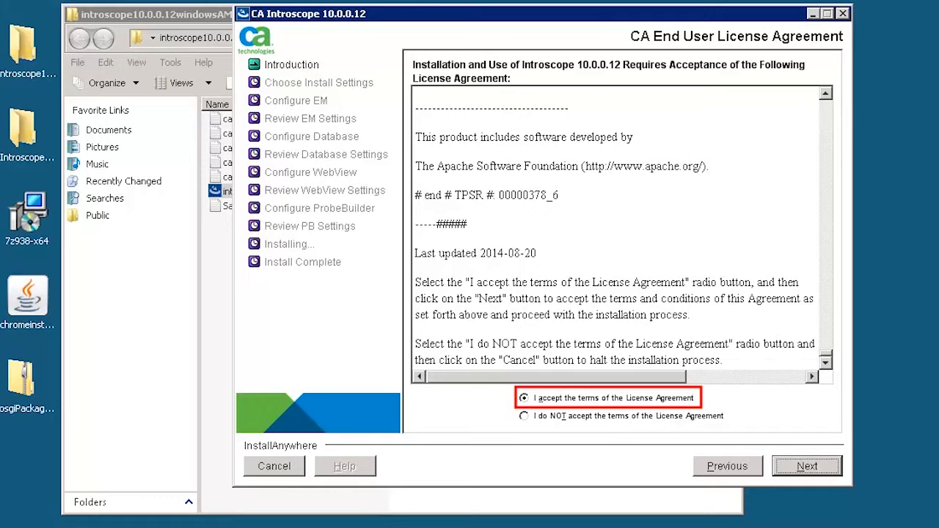
{"action": "left_click", "coordinate": [806, 465]}
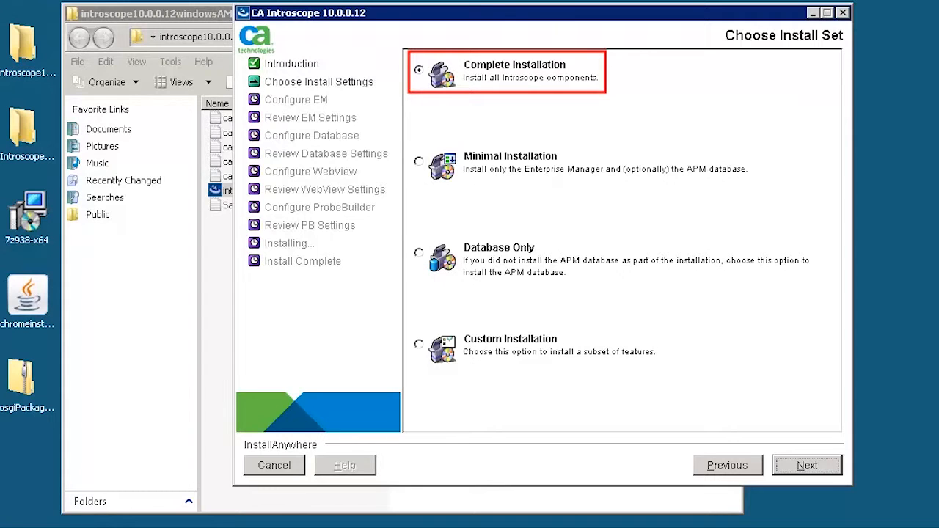
{"action": "left_click", "coordinate": [807, 464]}
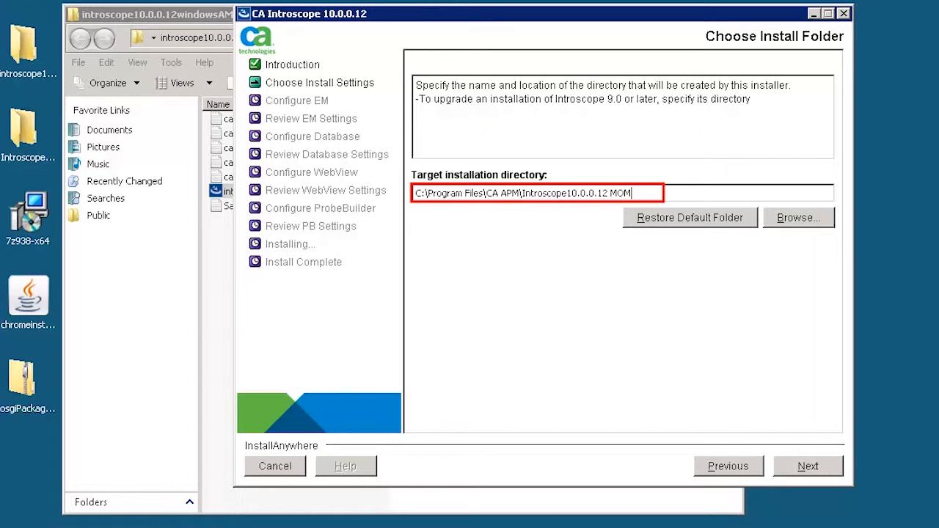
Keep the Introscope10.0.0.12 MOM target folder and decline advanced JVM settings.
{"action": "left_click", "coordinate": [807, 466]}
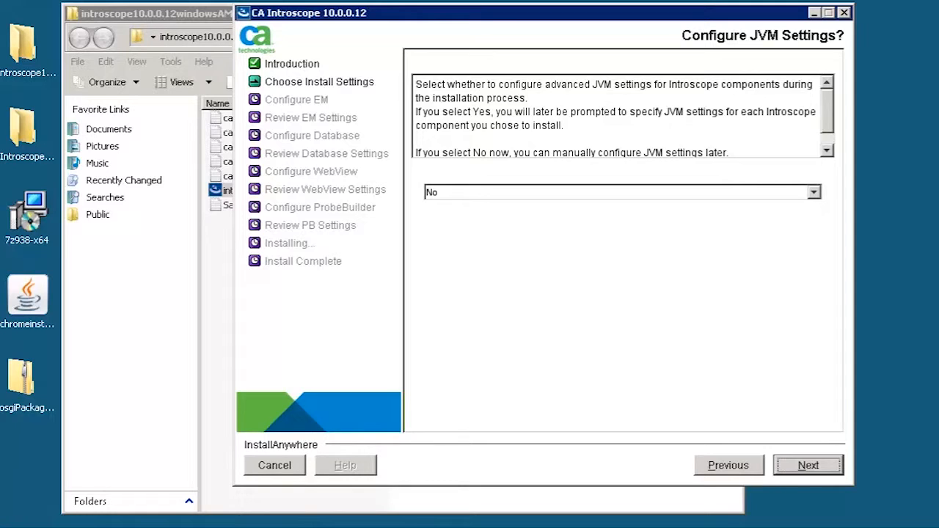
{"action": "left_click", "coordinate": [620, 192]}
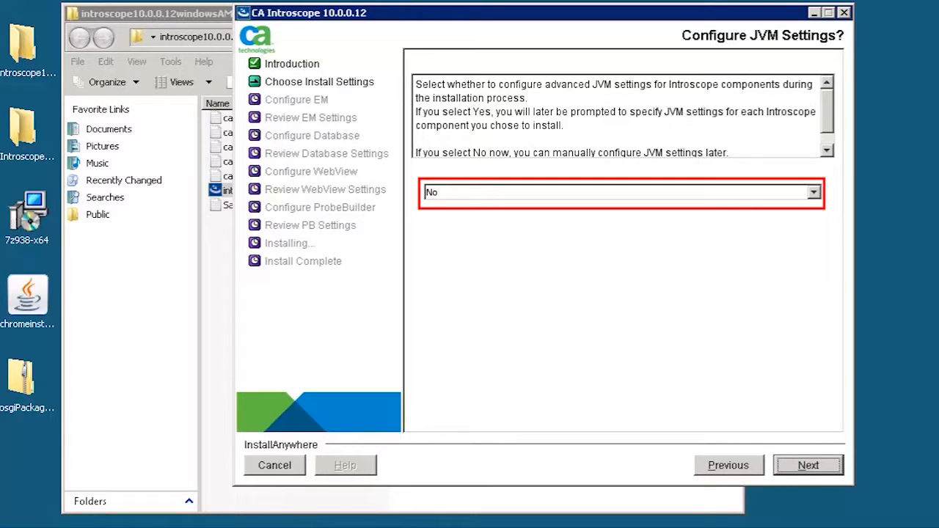
{"action": "left_click", "coordinate": [807, 465]}
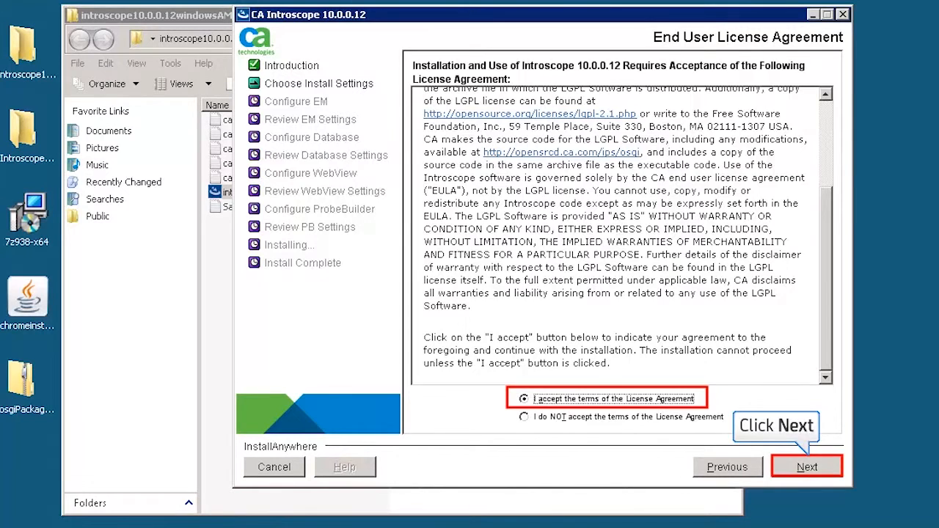
Accept LGPL, keep Enterprise Manager ports 5001/8081, and set admin and guest passwords.
{"action": "left_click", "coordinate": [807, 467]}
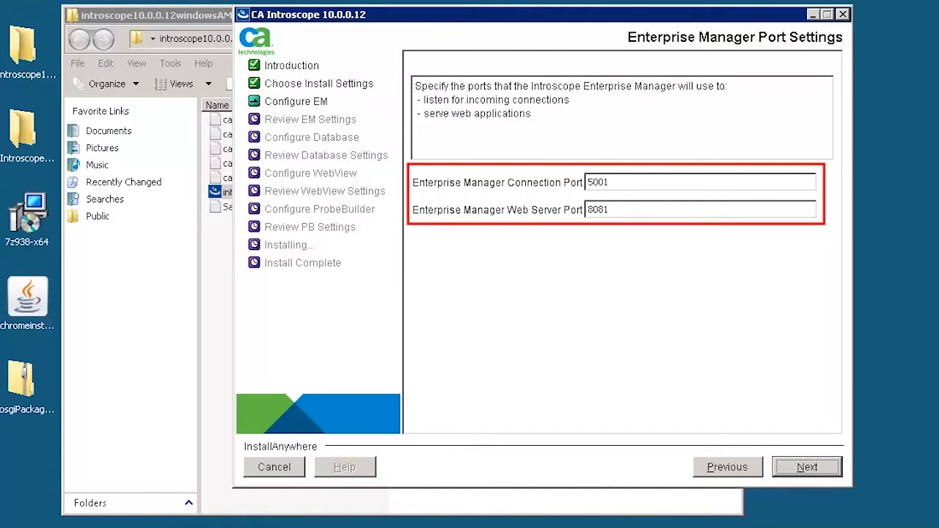
{"action": "left_click", "coordinate": [806, 467]}
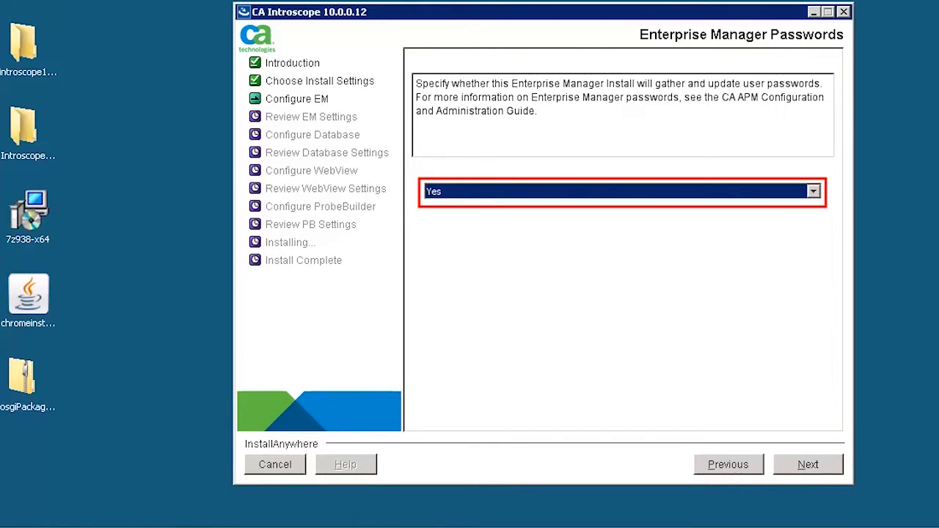
{"action": "left_click", "coordinate": [806, 464]}
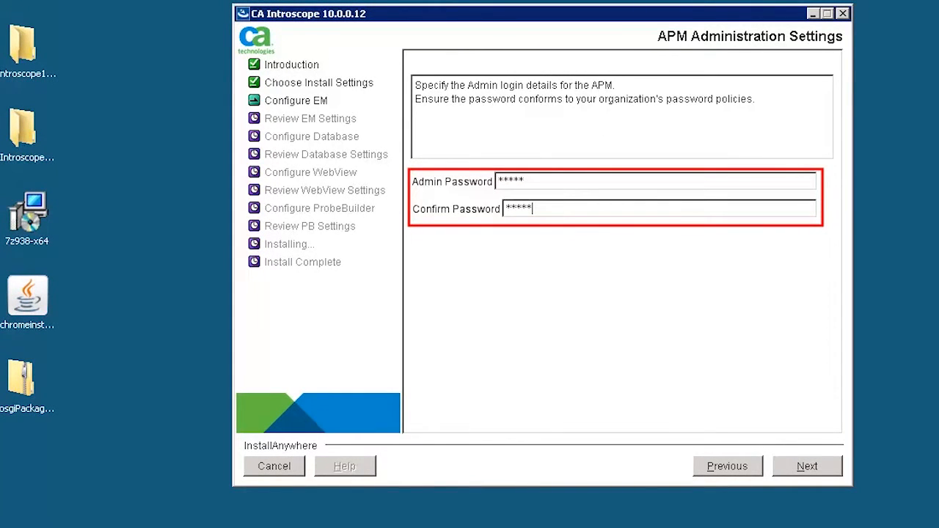
{"action": "left_click", "coordinate": [806, 465]}
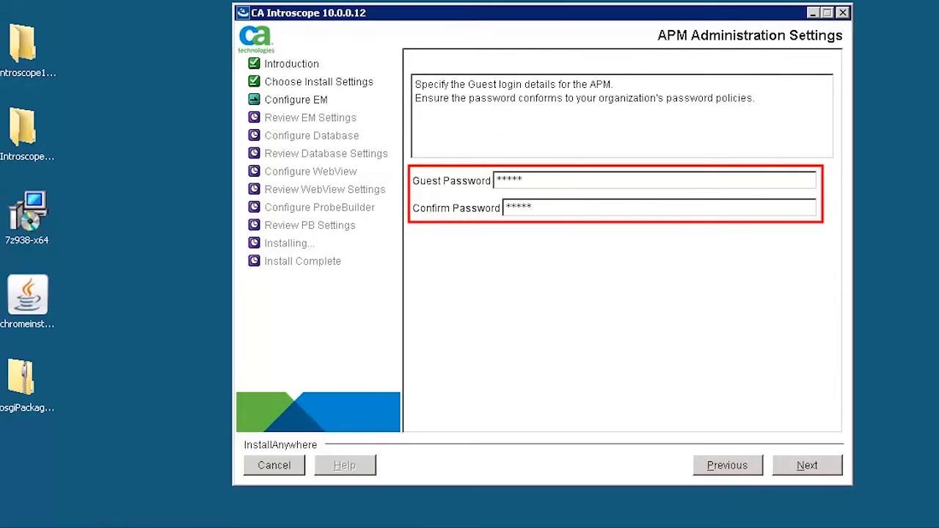
{"action": "left_click", "coordinate": [806, 465]}
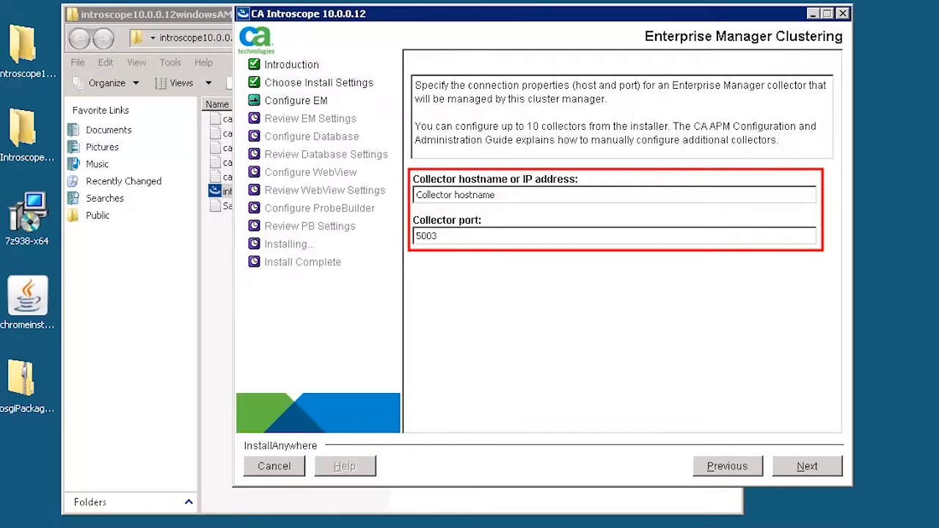
Add collector 10.131.70.102:5003 only, keeping 14-day traces, data and threaddumps directories.
{"action": "left_click", "coordinate": [806, 466]}
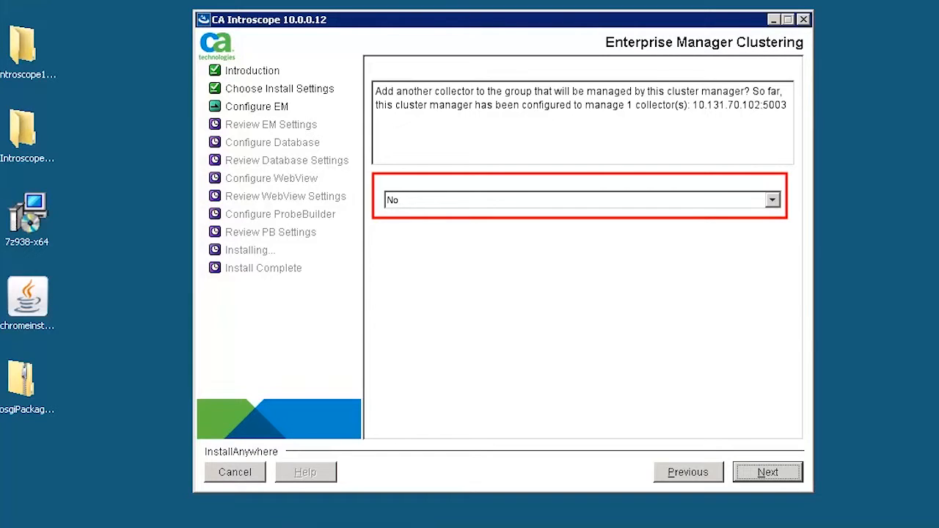
{"action": "left_click", "coordinate": [767, 471]}
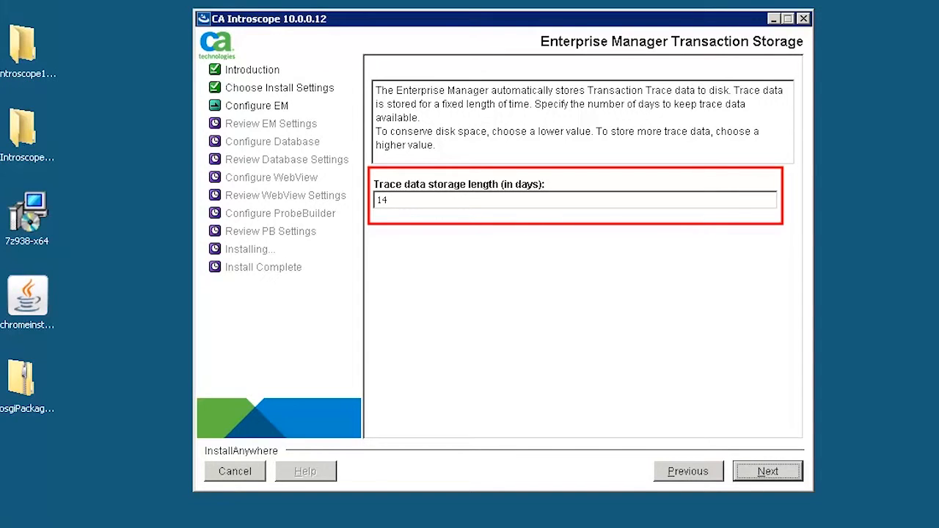
{"action": "left_click", "coordinate": [767, 471]}
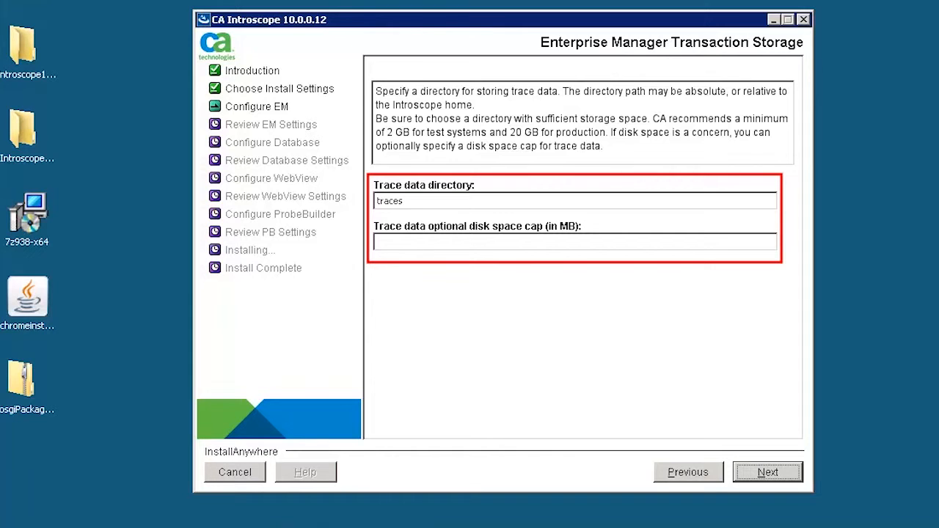
{"action": "left_click", "coordinate": [766, 471]}
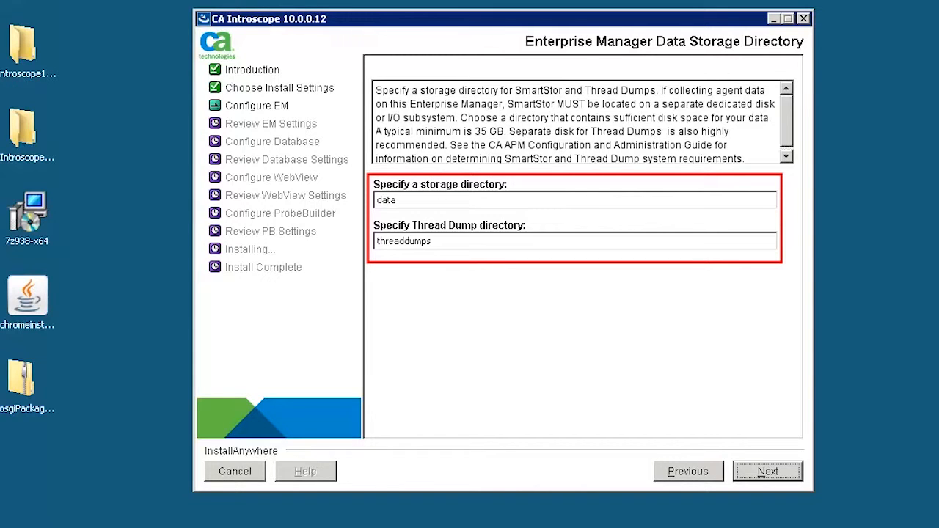
{"action": "left_click", "coordinate": [766, 471]}
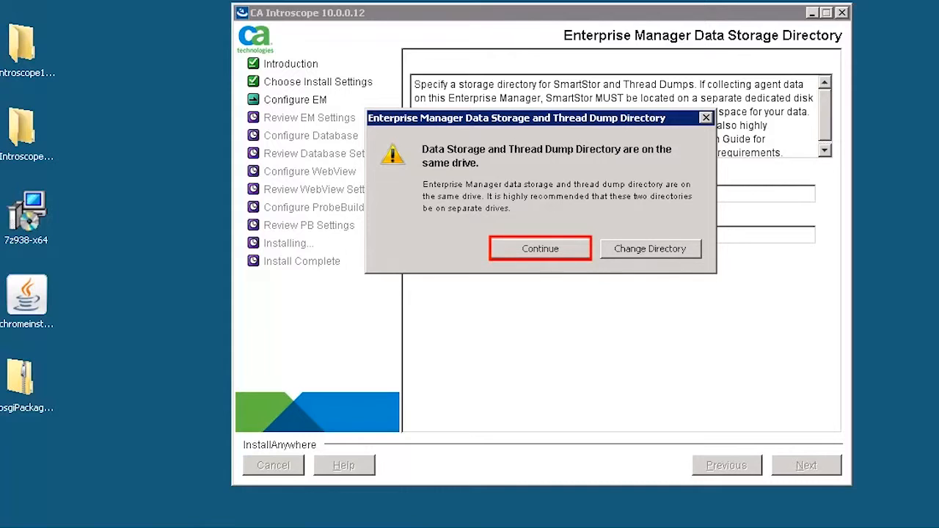
Keep directories on one drive, enable ADA, Web Servers and SOA monitoring, run as IScopeEM service.
{"action": "left_click", "coordinate": [539, 247]}
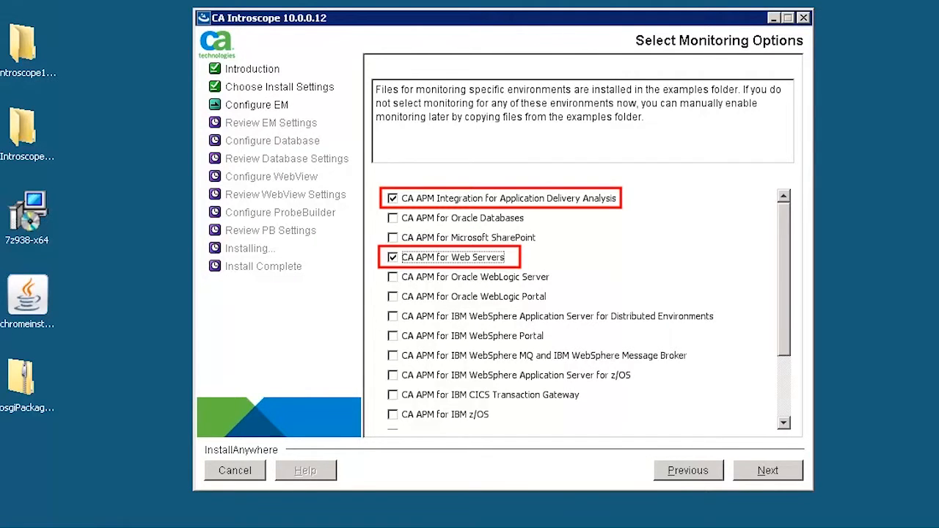
{"action": "left_click", "coordinate": [767, 470]}
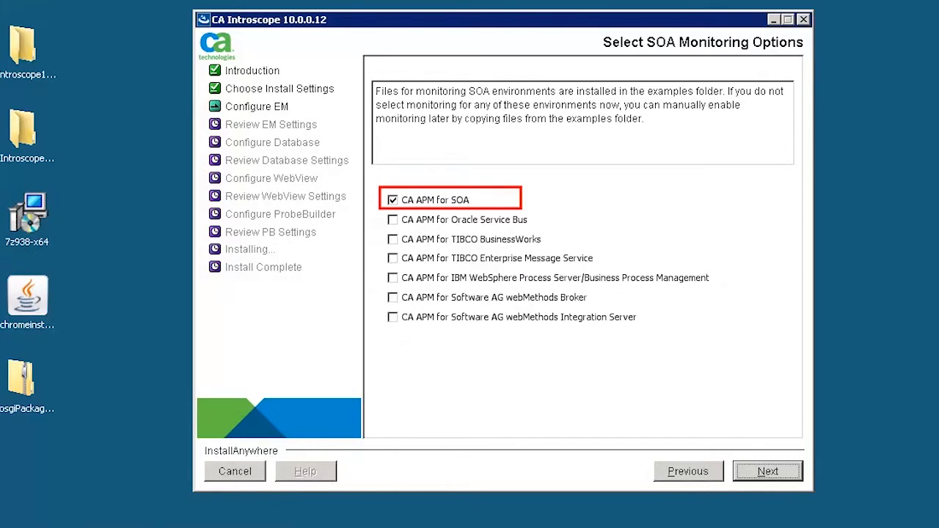
{"action": "left_click", "coordinate": [767, 471]}
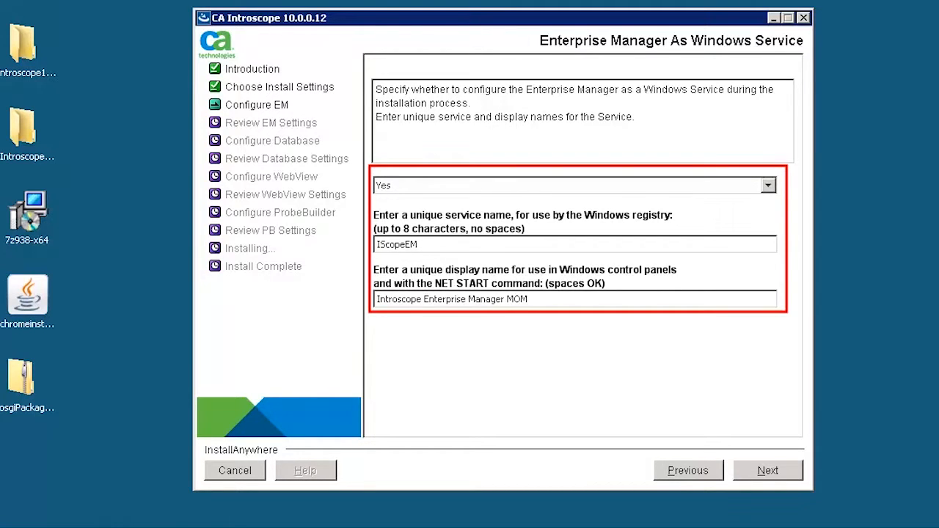
{"action": "left_click", "coordinate": [767, 471]}
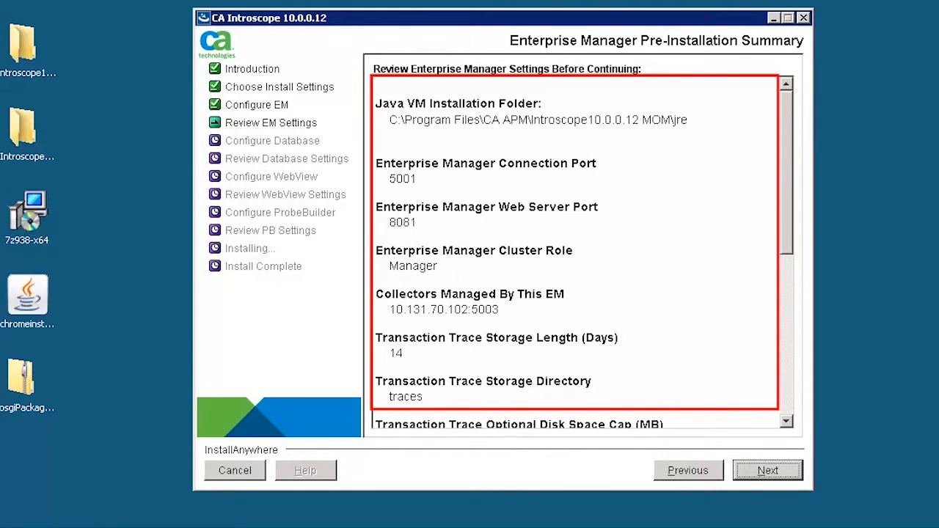
Approve the EM summary and install APM database cemdb with user admin in the default directory.
{"action": "left_click", "coordinate": [767, 470]}
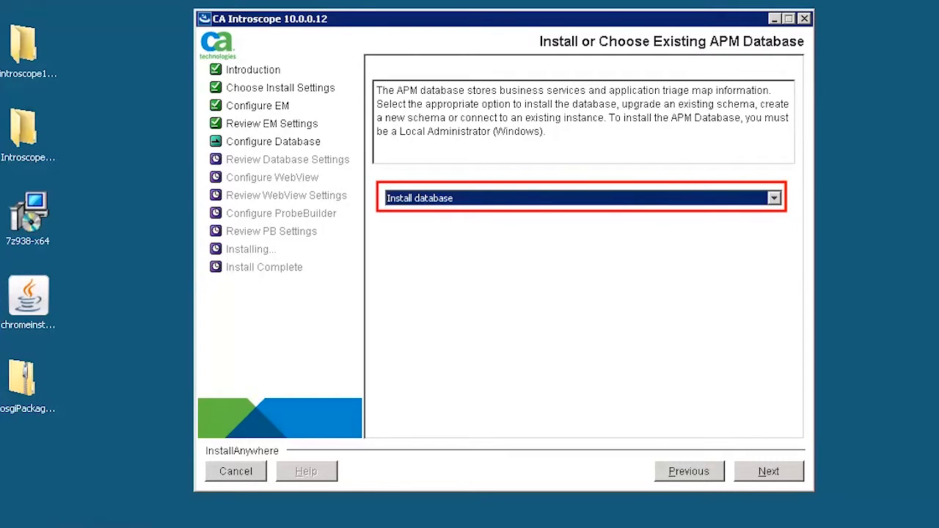
{"action": "left_click", "coordinate": [768, 471]}
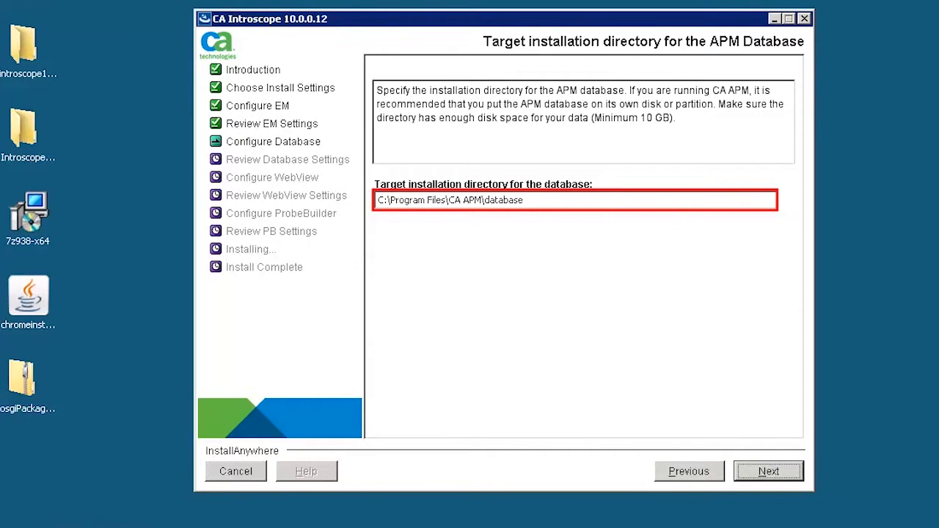
{"action": "left_click", "coordinate": [768, 471]}
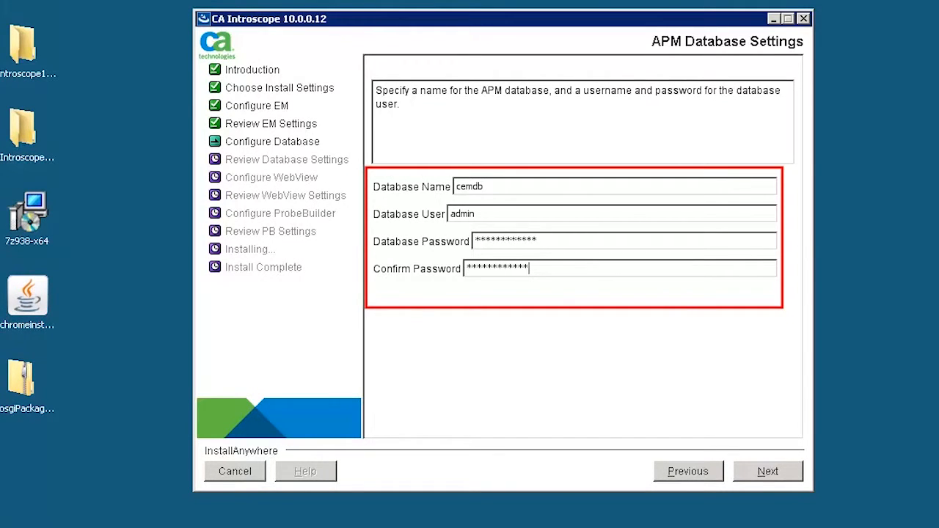
{"action": "left_click", "coordinate": [767, 471]}
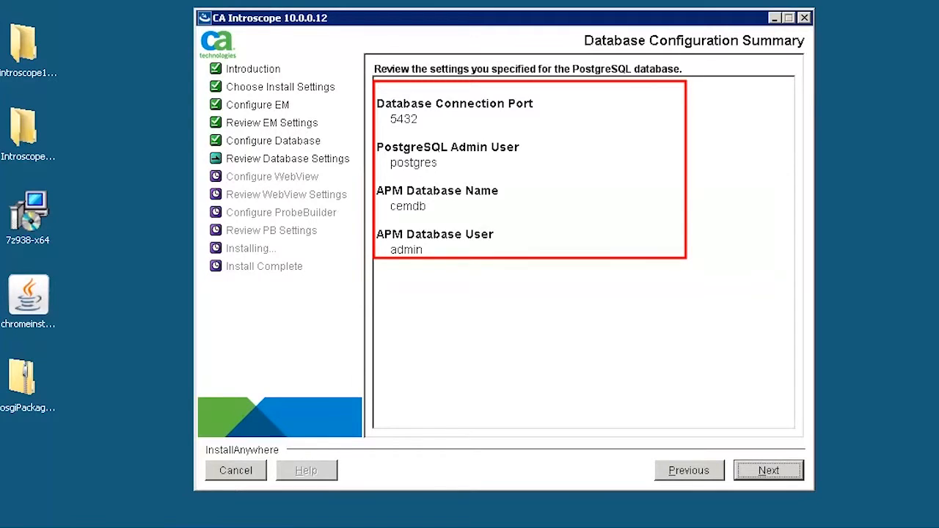
Approve the database summary, keep WebView port 8080, set service IScopeWV, and start installing.
{"action": "left_click", "coordinate": [768, 471]}
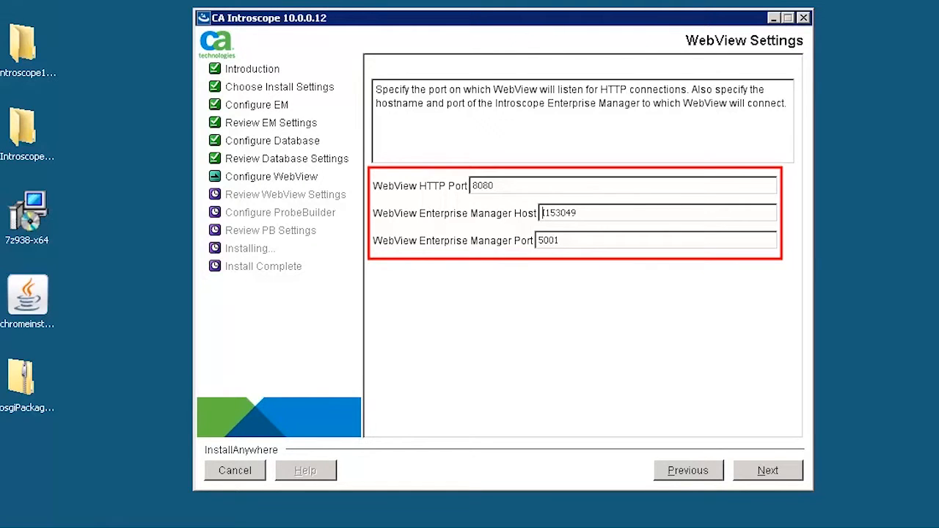
{"action": "left_click", "coordinate": [767, 470]}
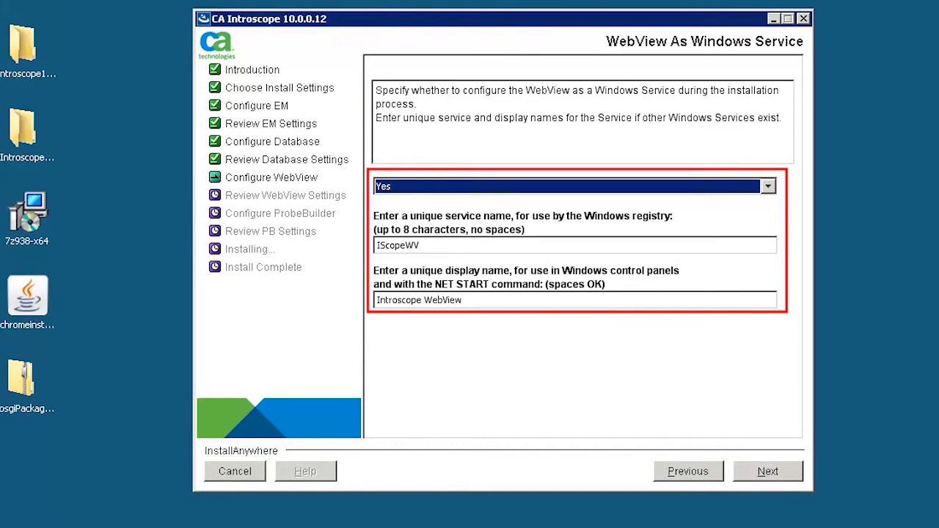
{"action": "left_click", "coordinate": [767, 471]}
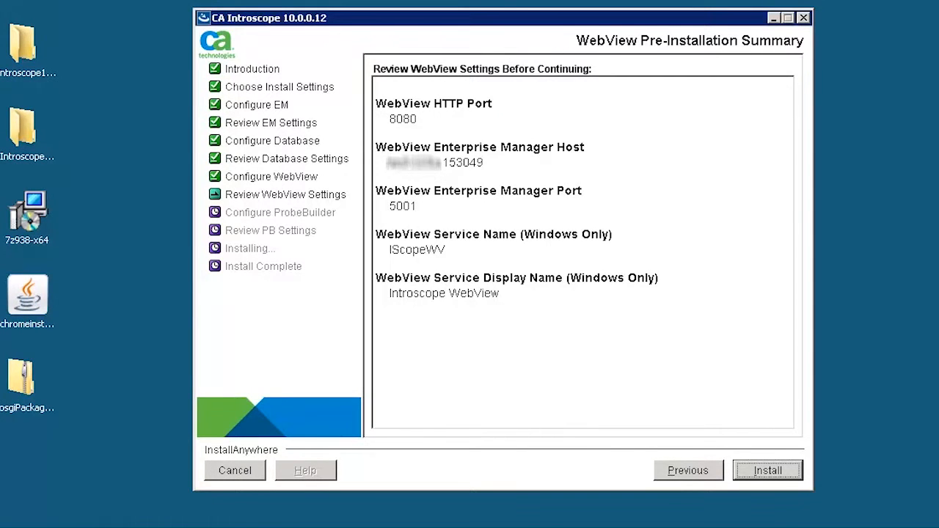
{"action": "mouse_move", "coordinate": [767, 470]}
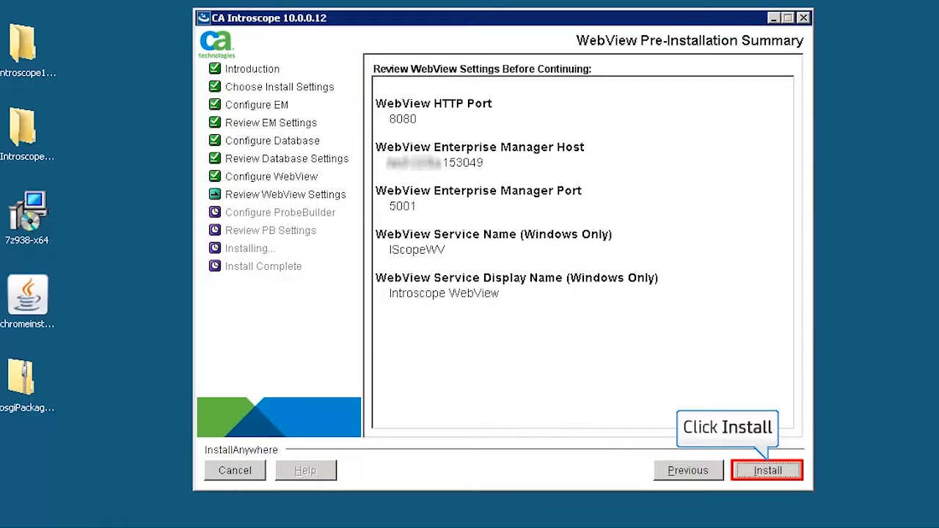
{"action": "left_click", "coordinate": [767, 470]}
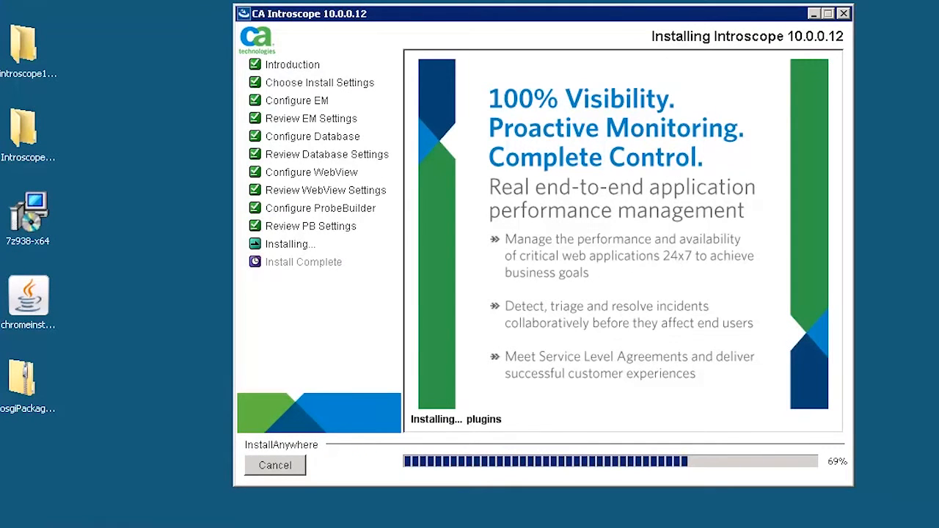